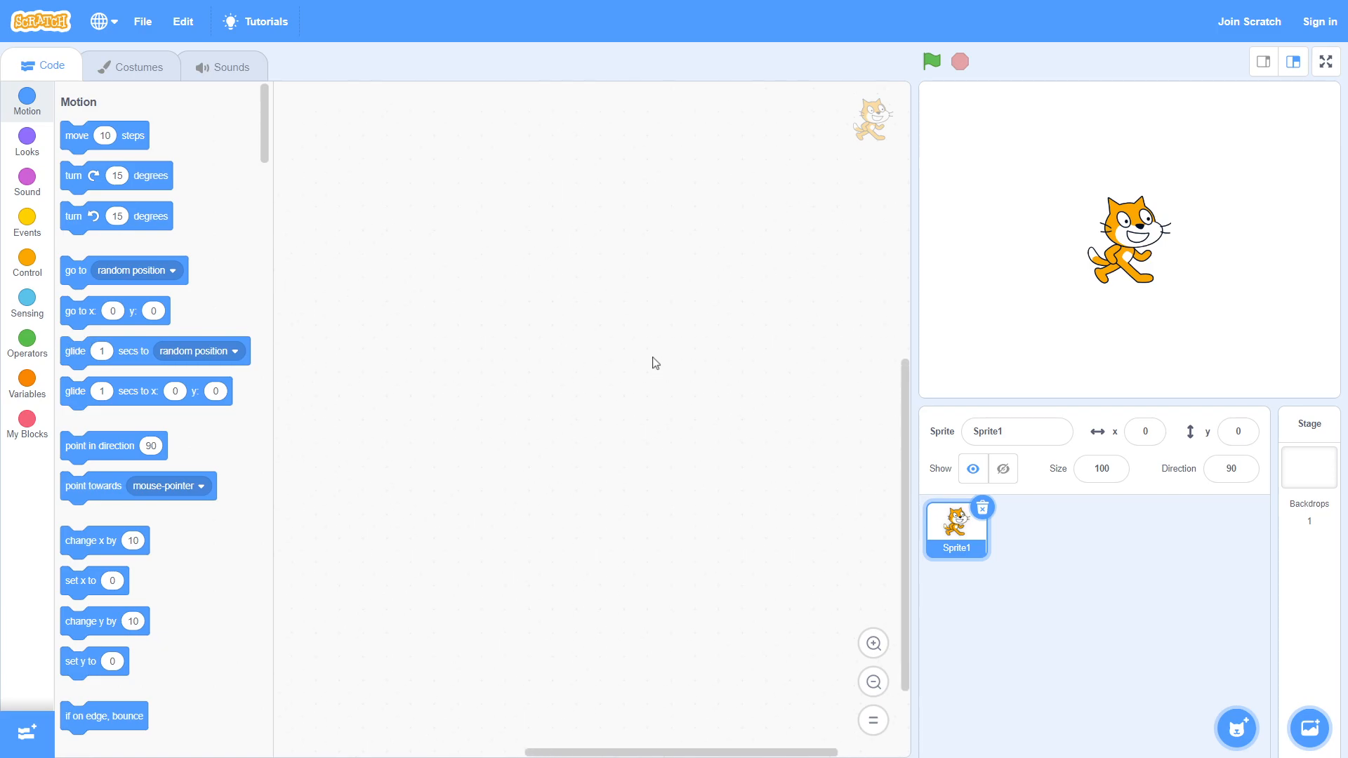
mouse_move(1161, 262)
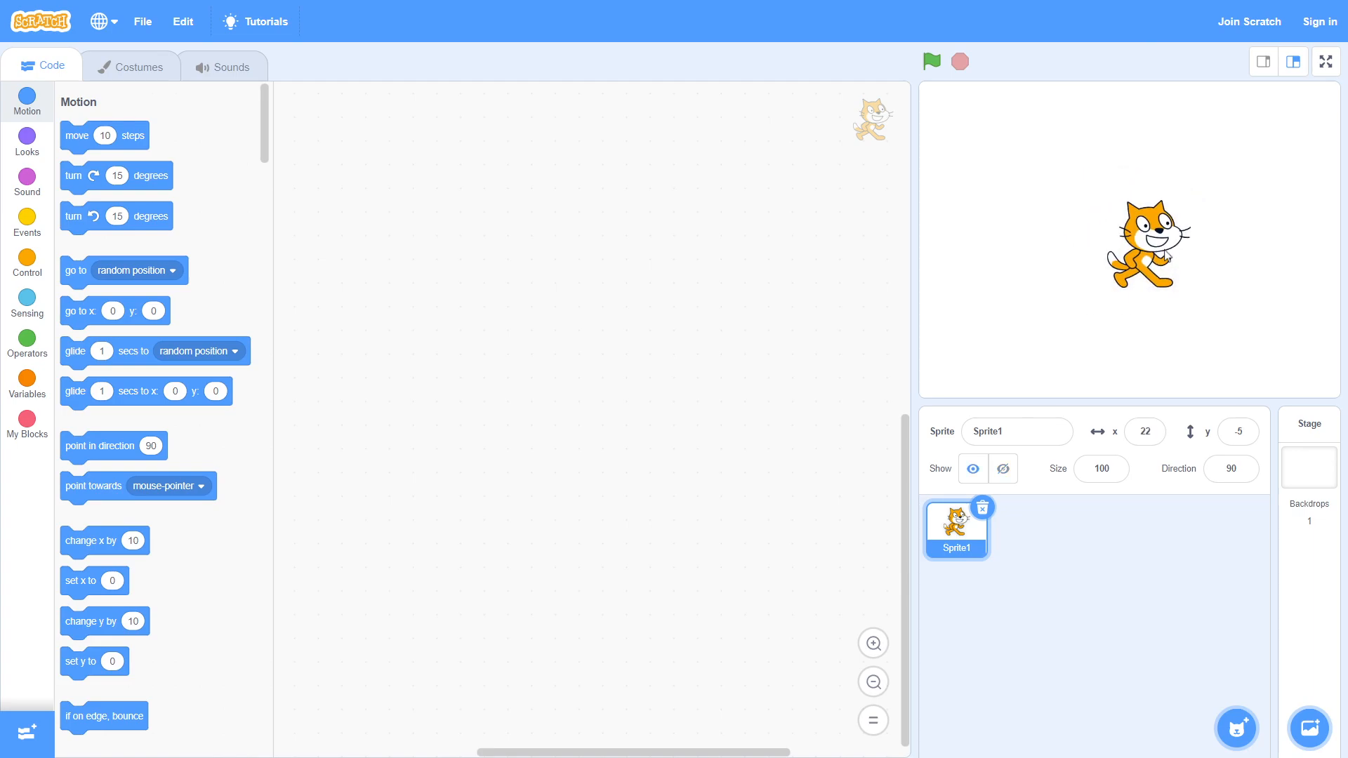
Start the cat's script with 'when green flag clicked' and bring up the Motion blocks for the glide.
click(26, 219)
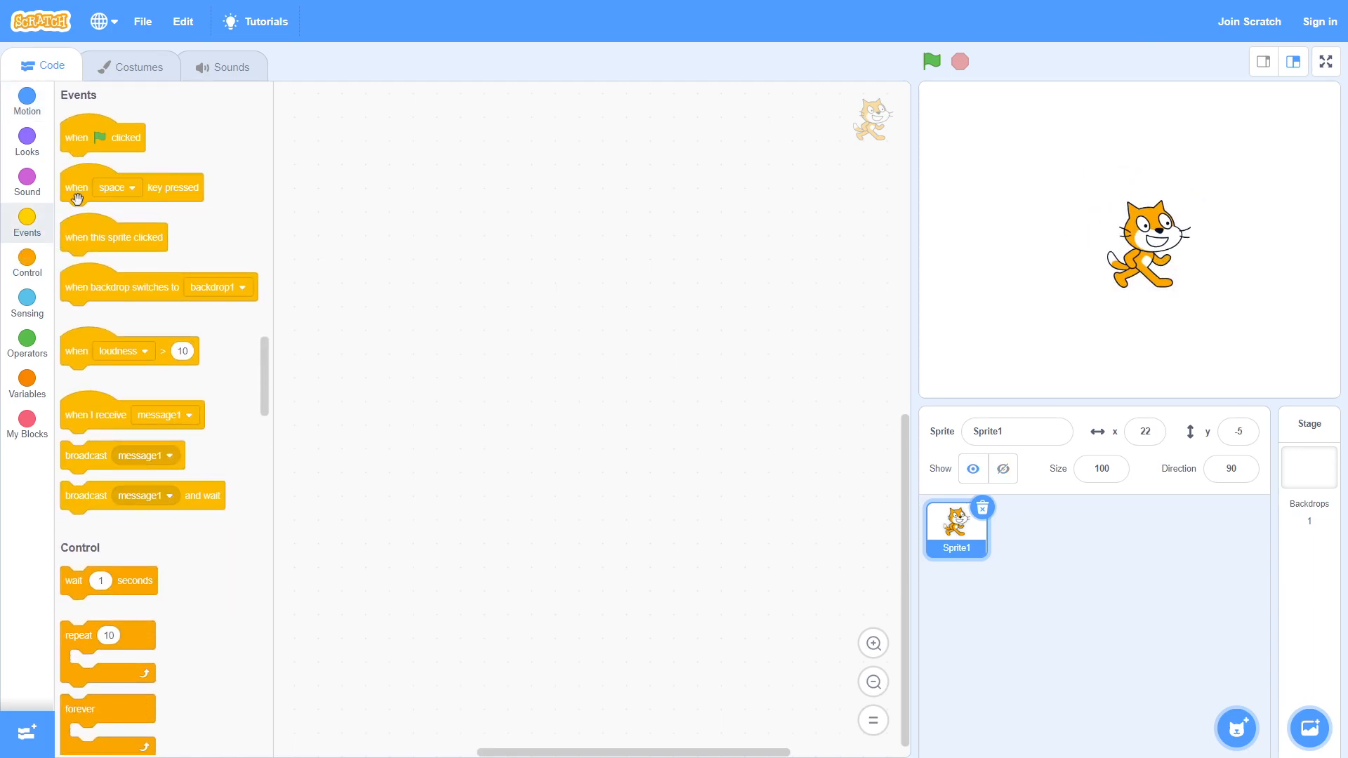
drag(102, 136, 560, 201)
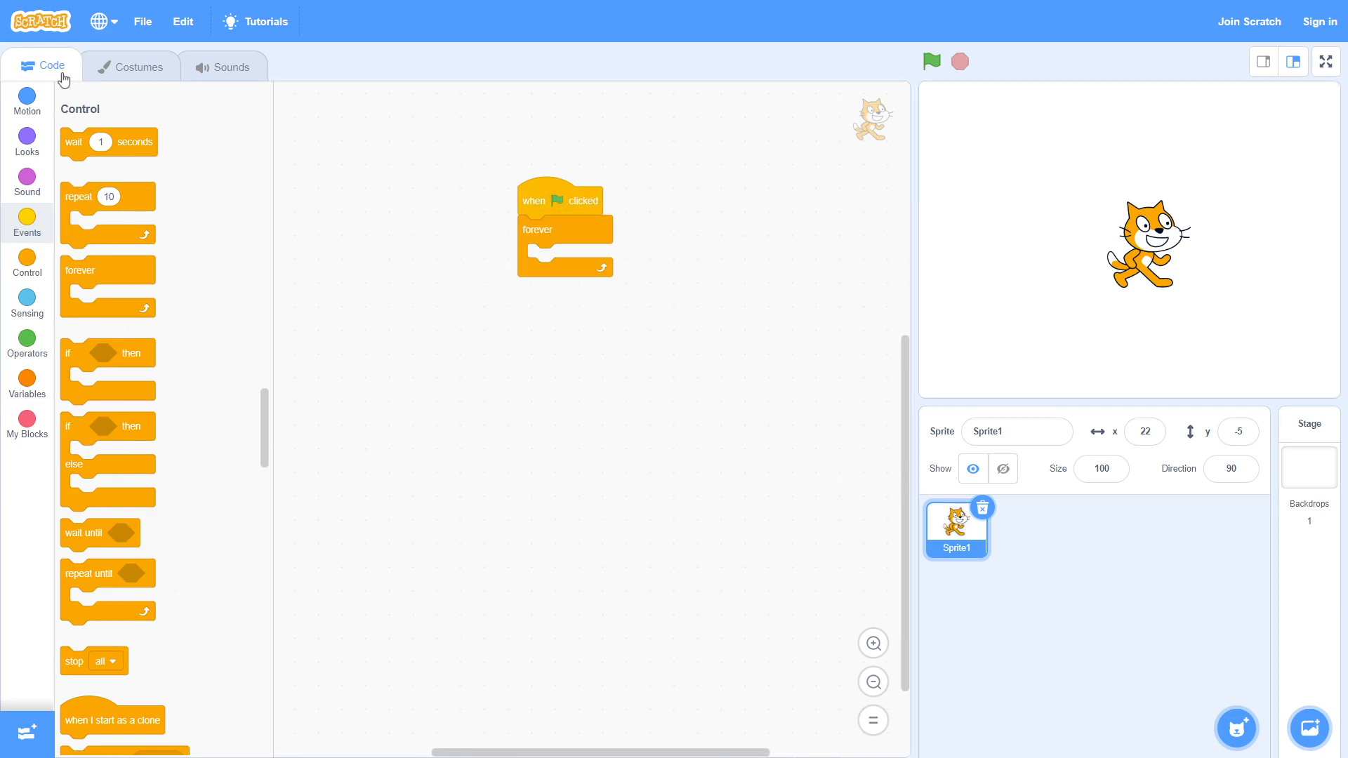
click(26, 101)
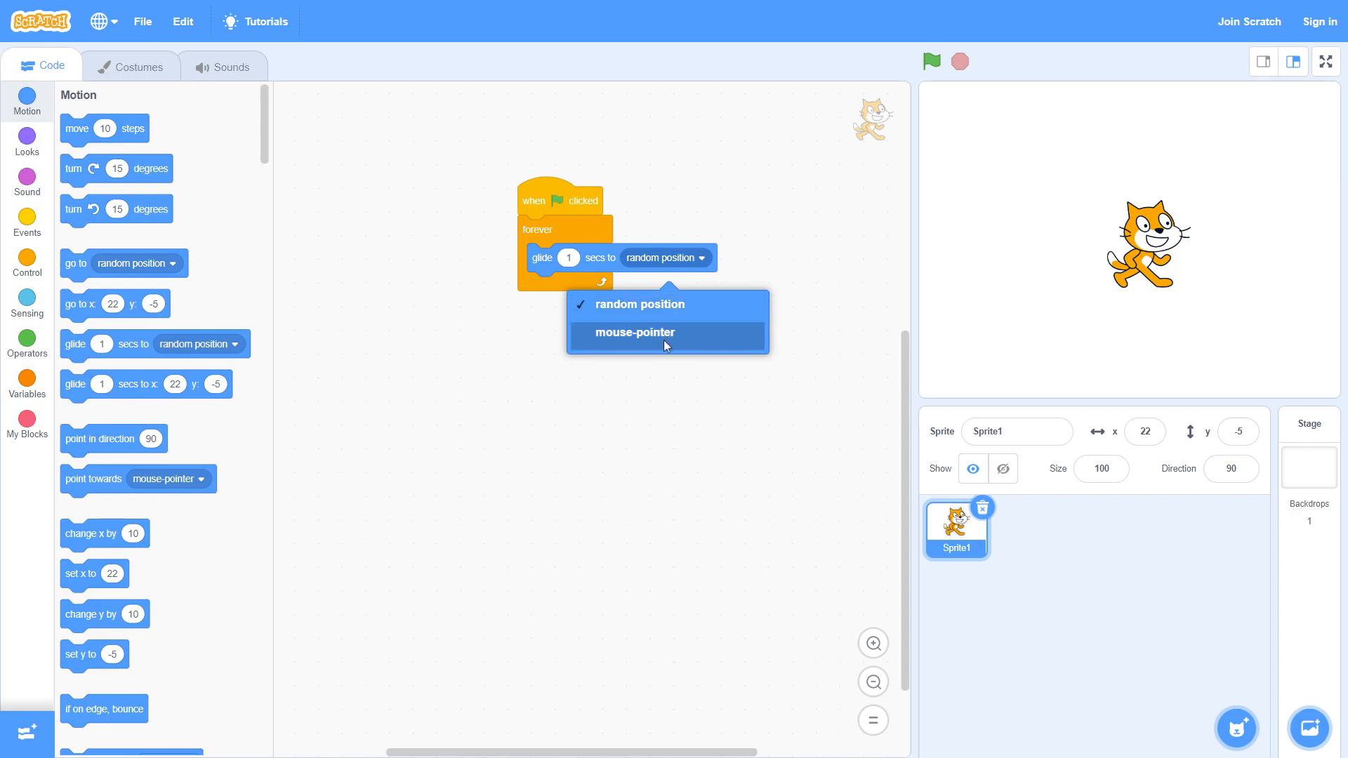
Make the glide block target mouse-pointer, then test-run and stop the script.
click(633, 333)
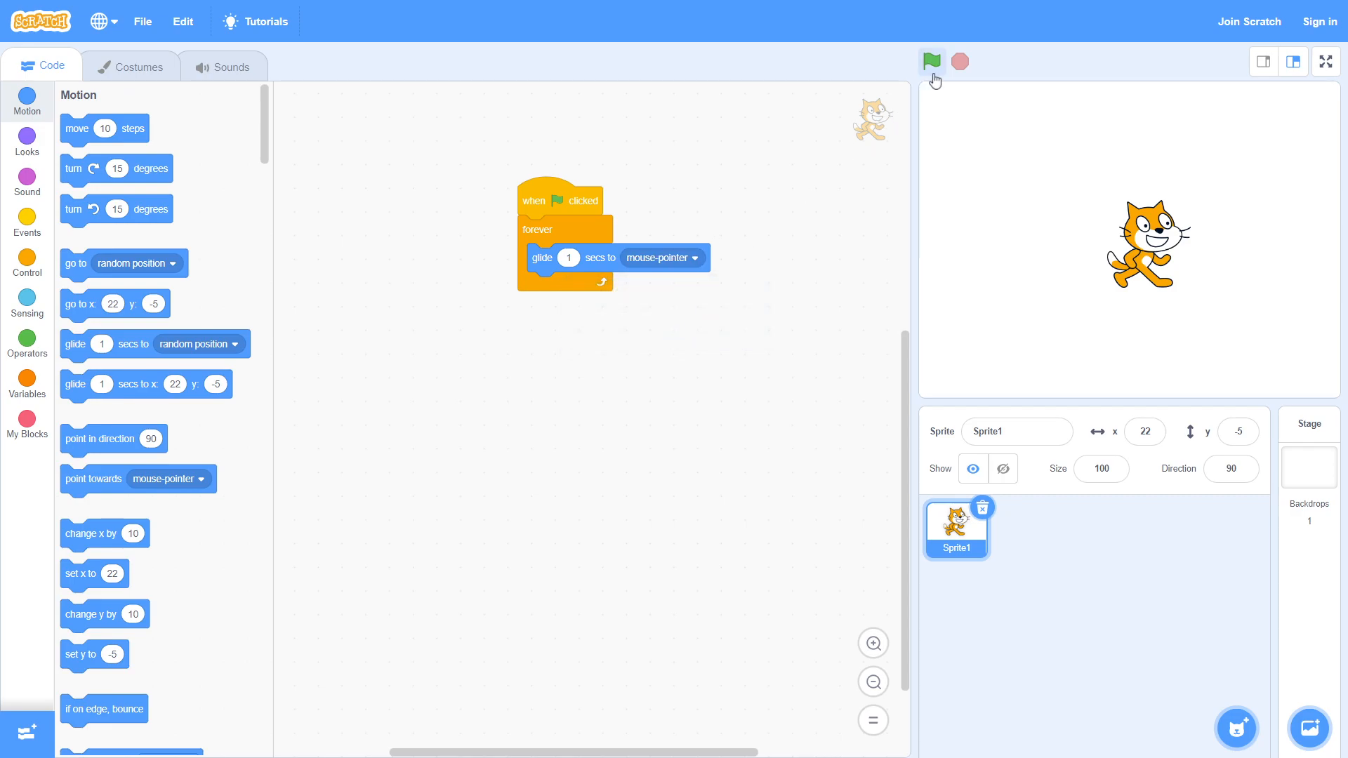
click(930, 61)
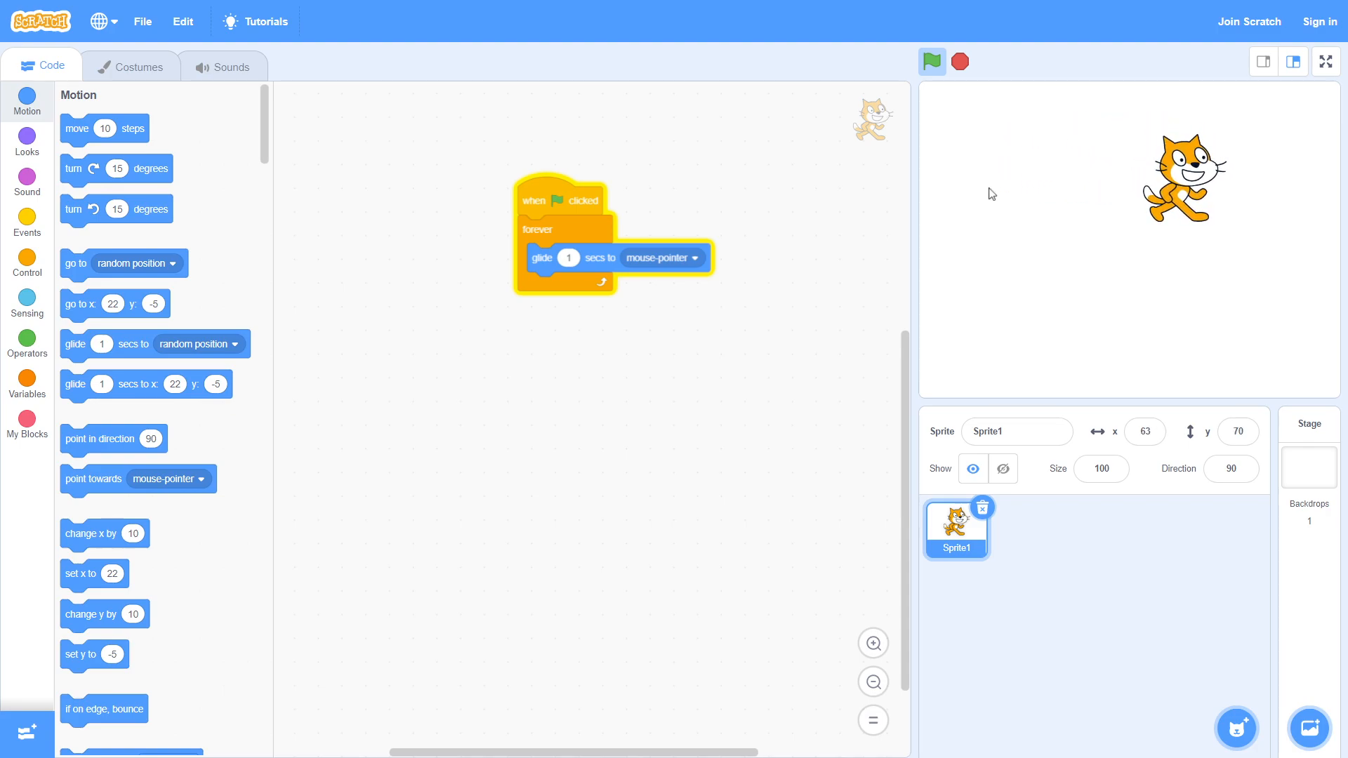
click(929, 61)
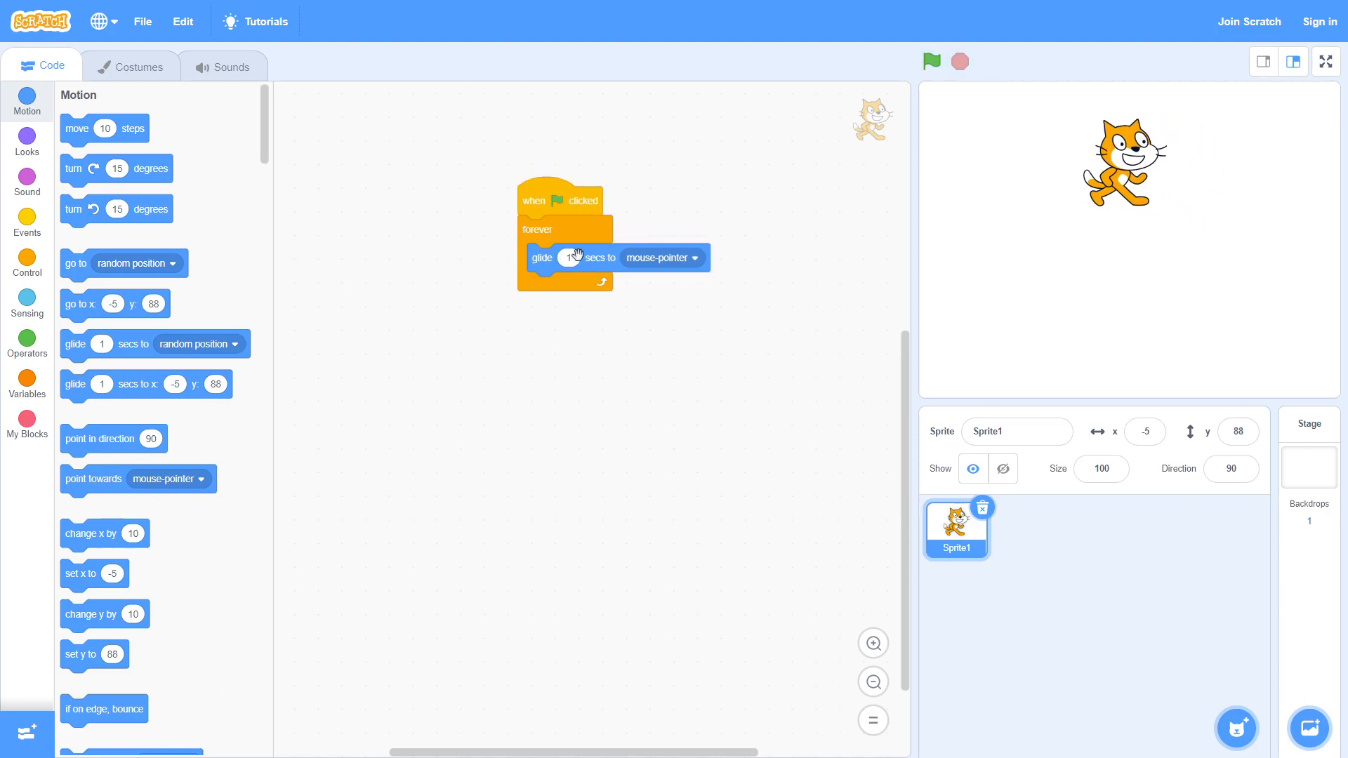
Shorten the glide duration to 0.2 seconds, test-run and stop, then reopen the field for editing.
click(569, 257)
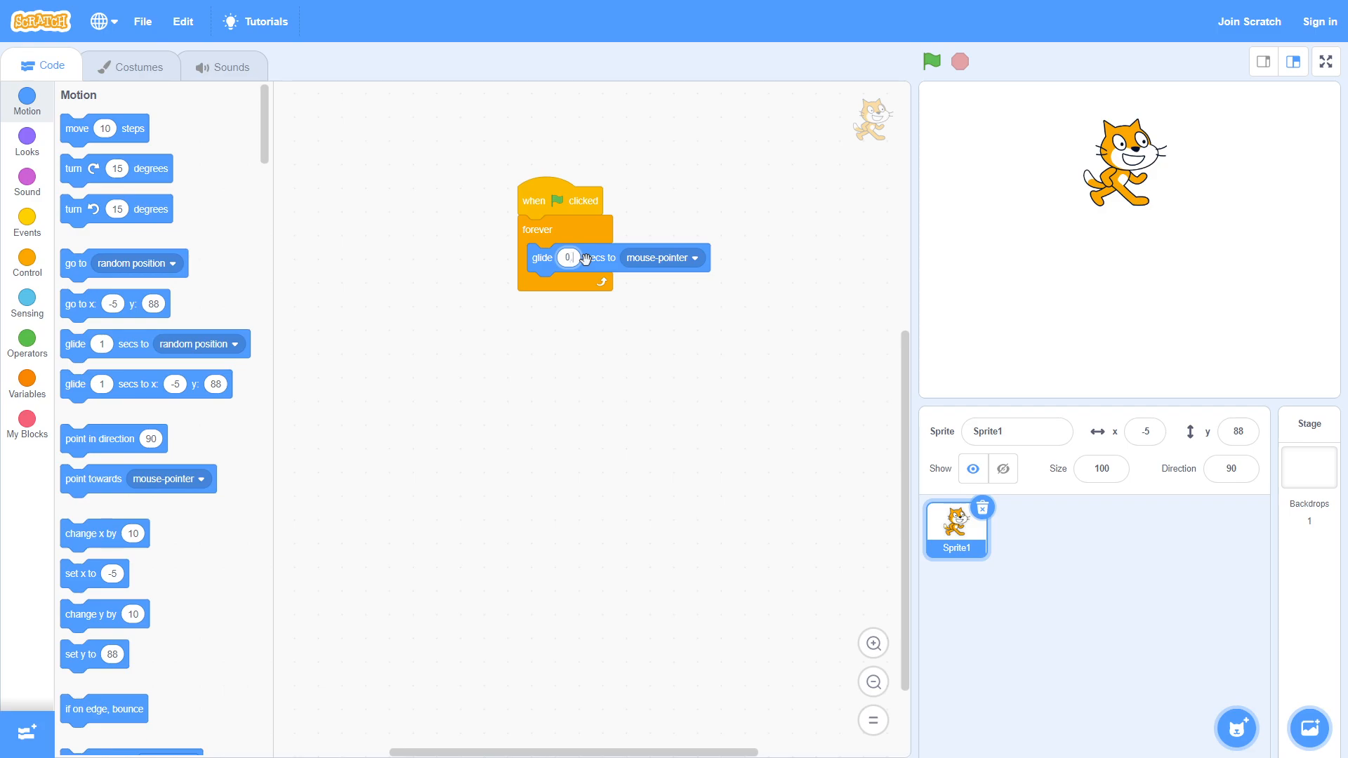
text(0.2)
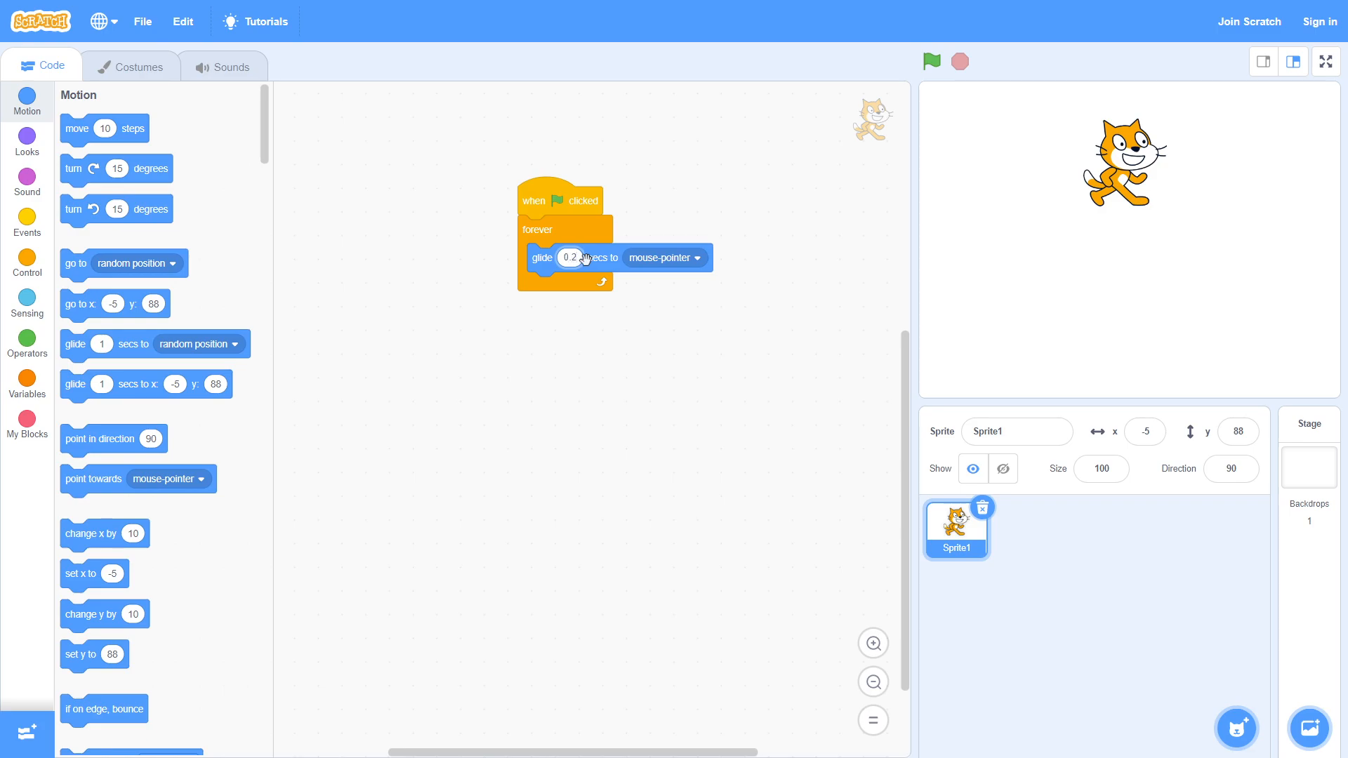
click(930, 60)
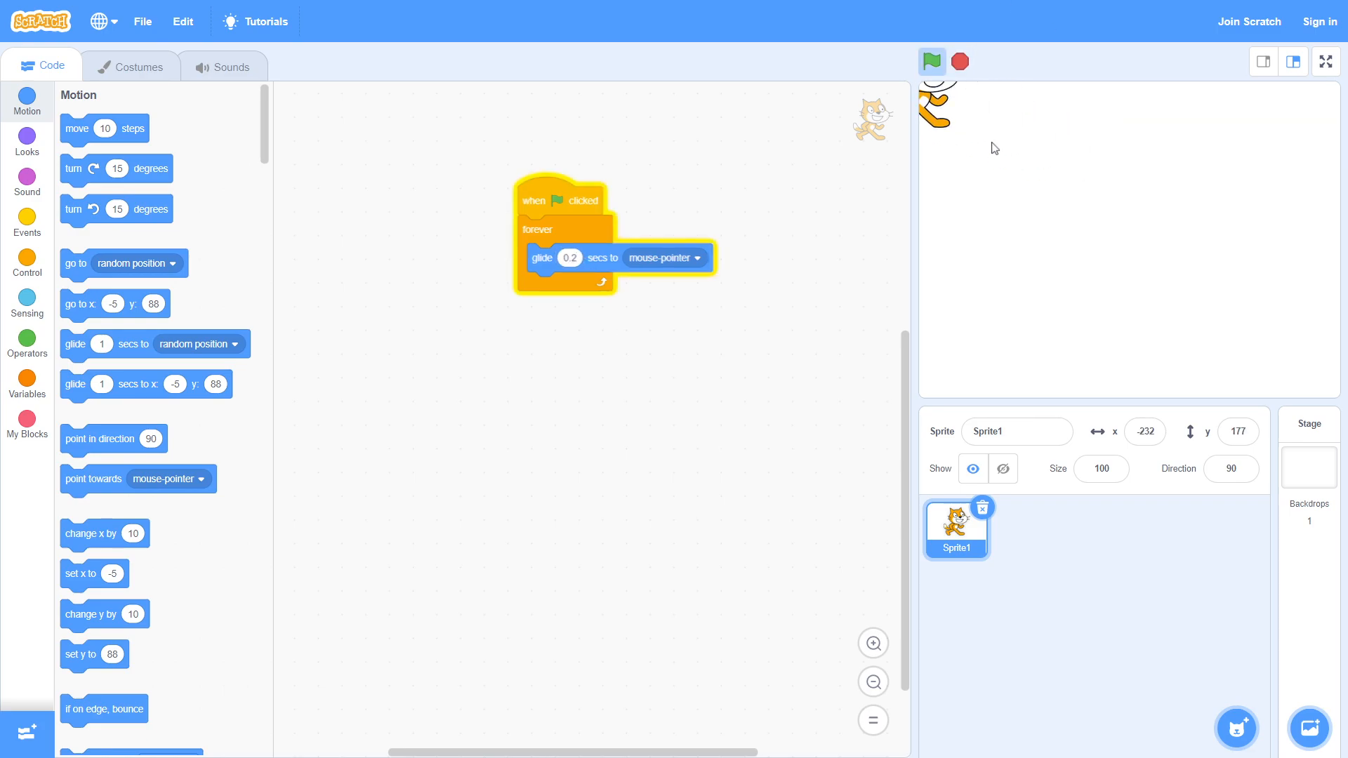
click(931, 61)
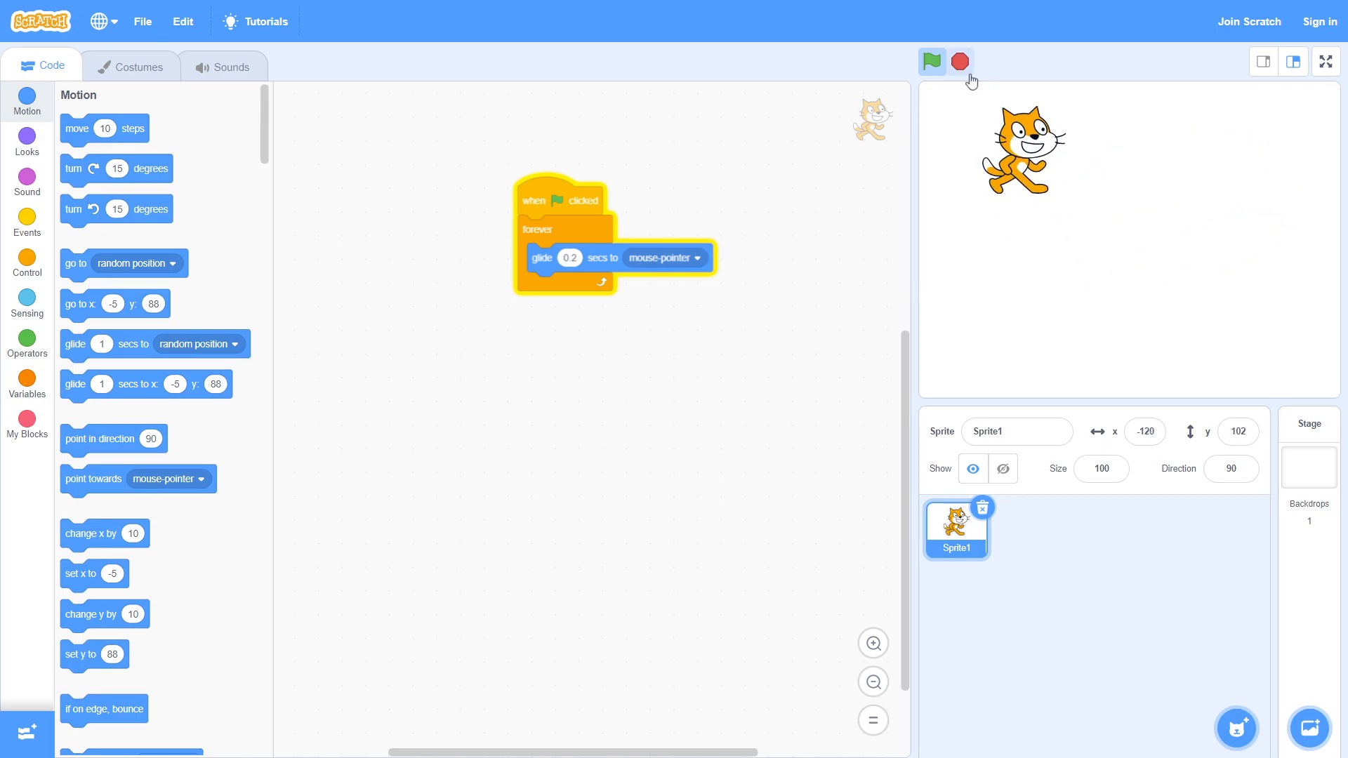
click(931, 61)
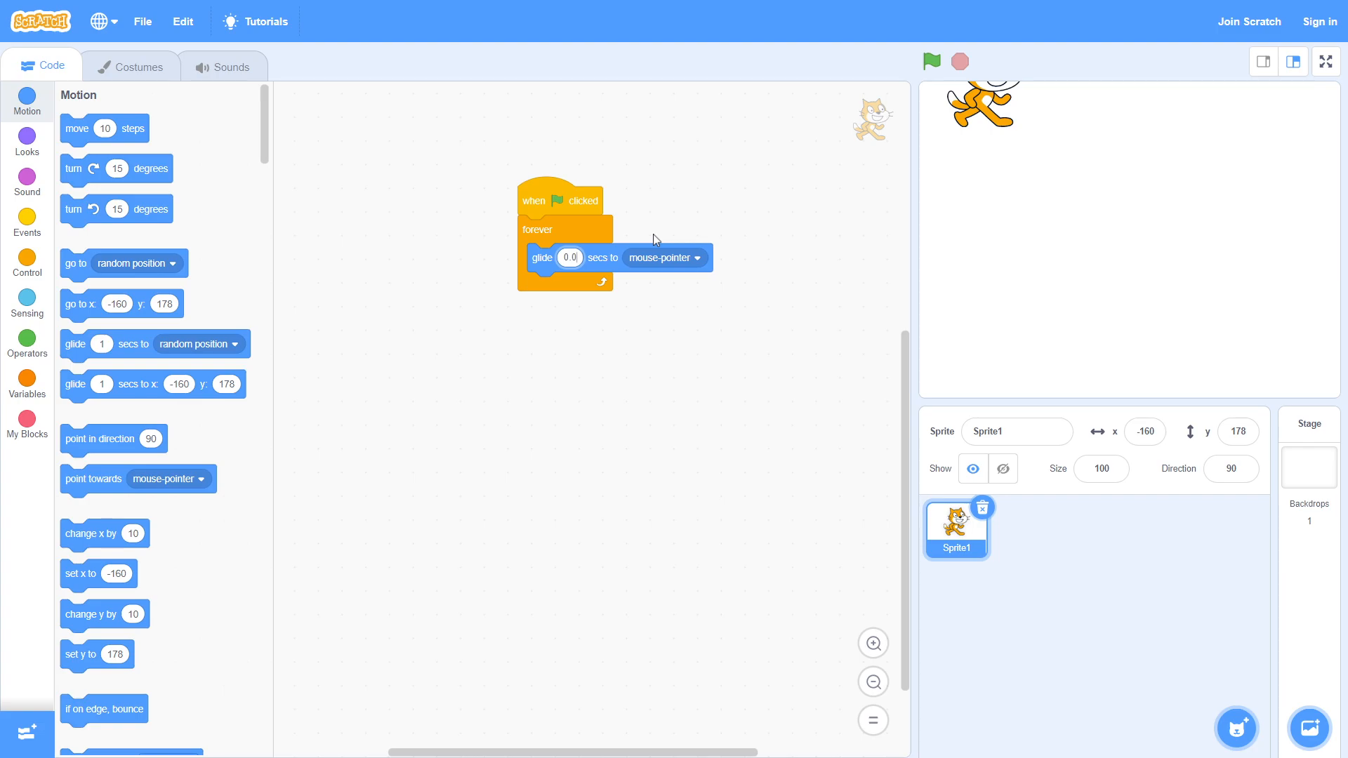
Try a 0.05-second glide in a test run, then set the duration to 0.01 seconds.
text(0.05)
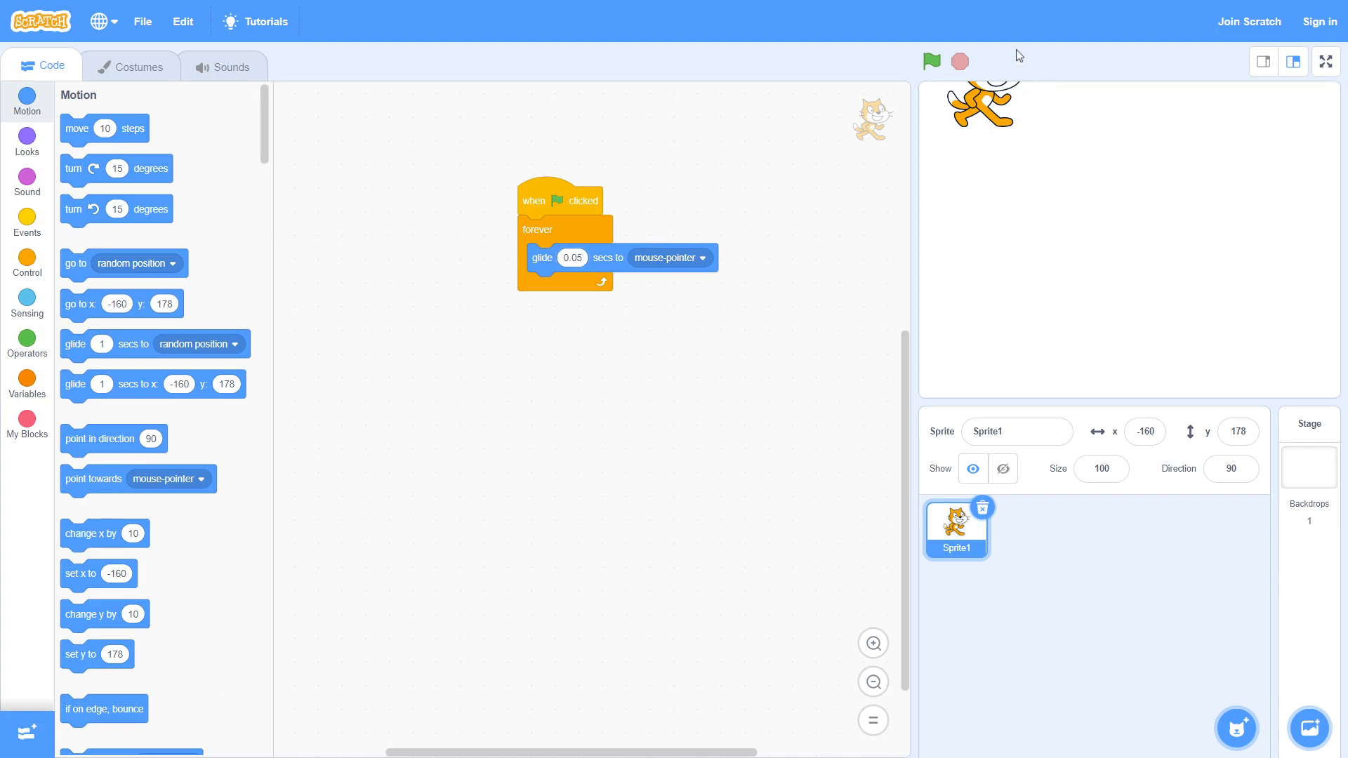
click(931, 61)
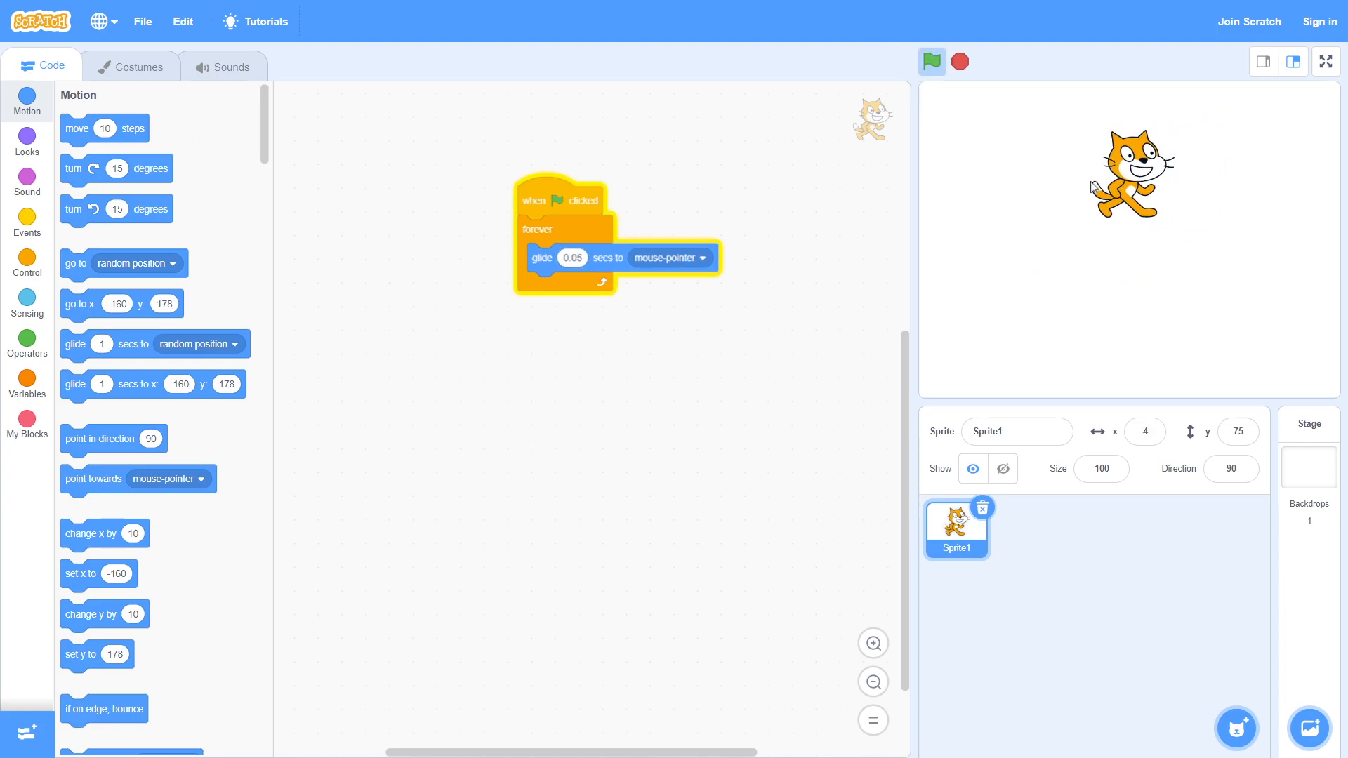
click(931, 61)
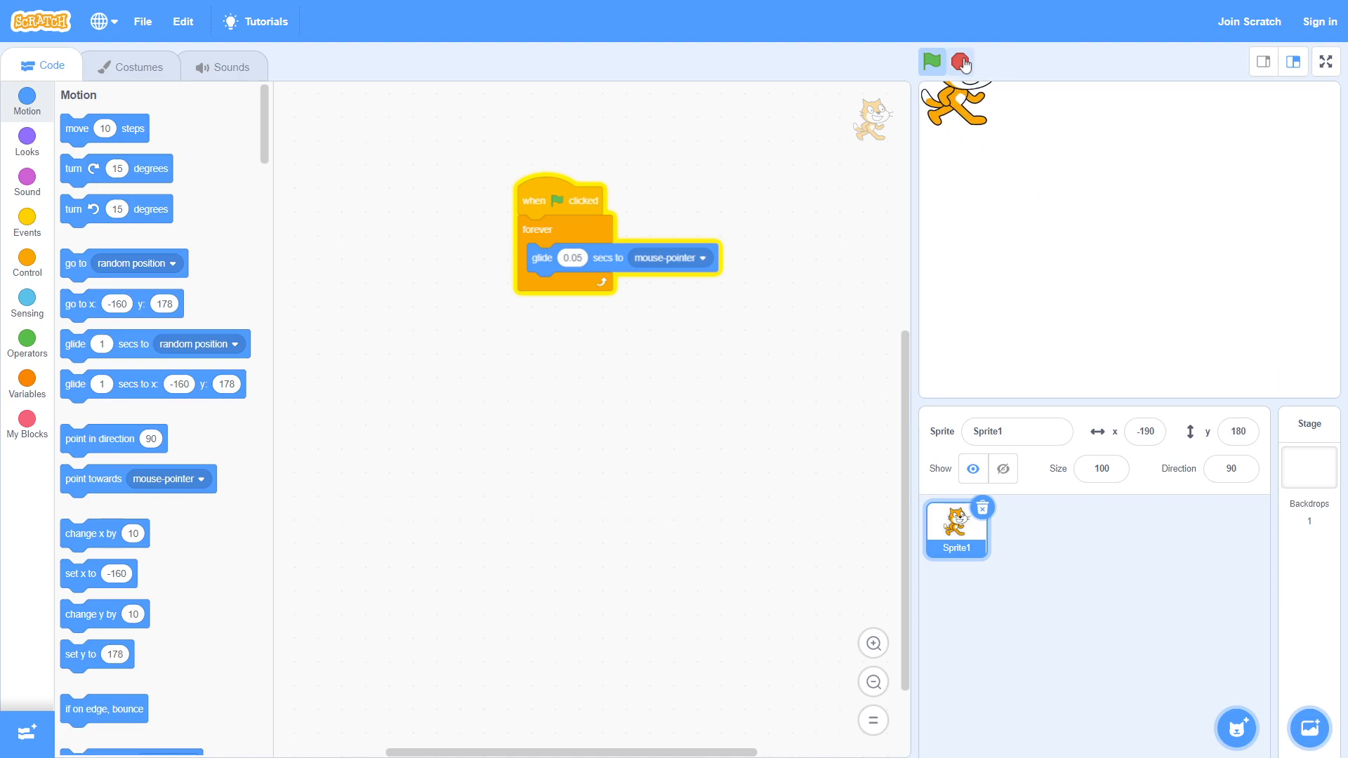
click(963, 61)
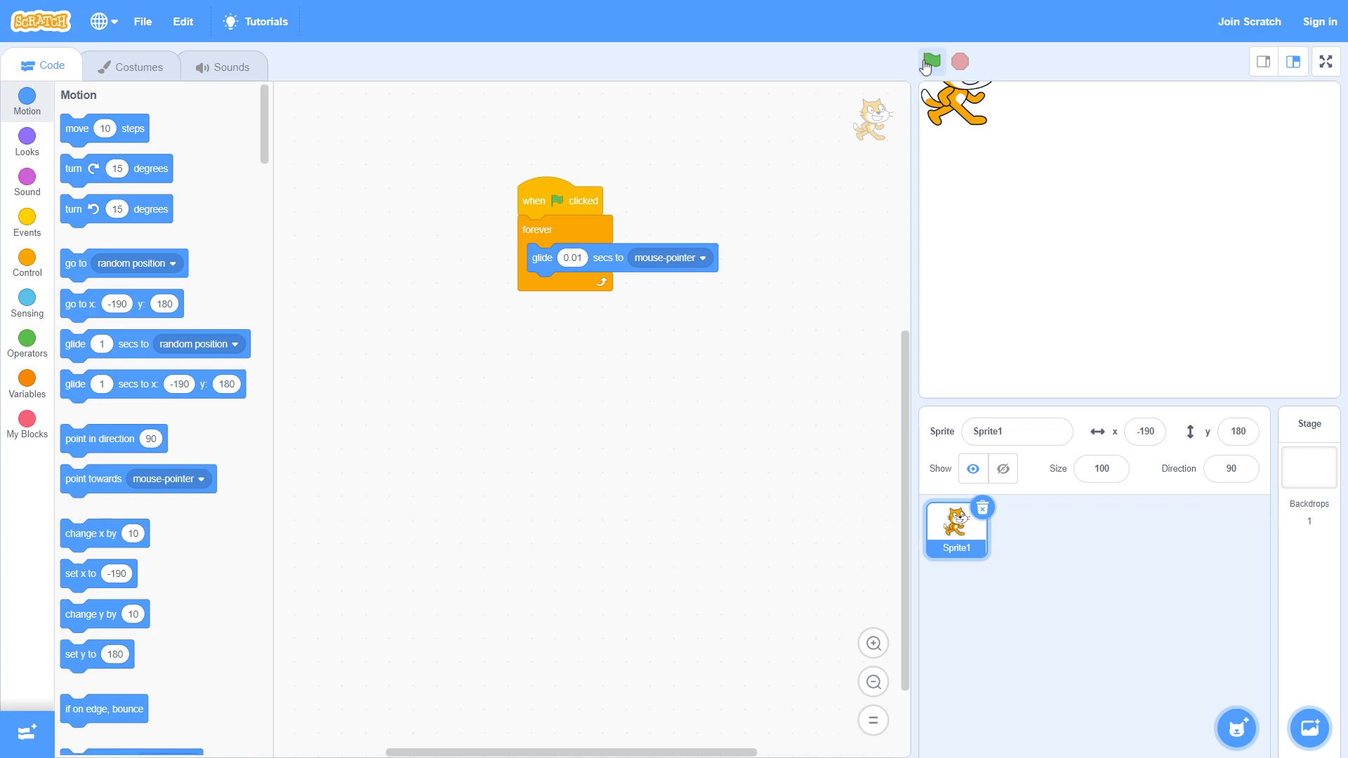
Run the finished 0.01-second glide so the cat follows the mouse, then stop it.
click(931, 60)
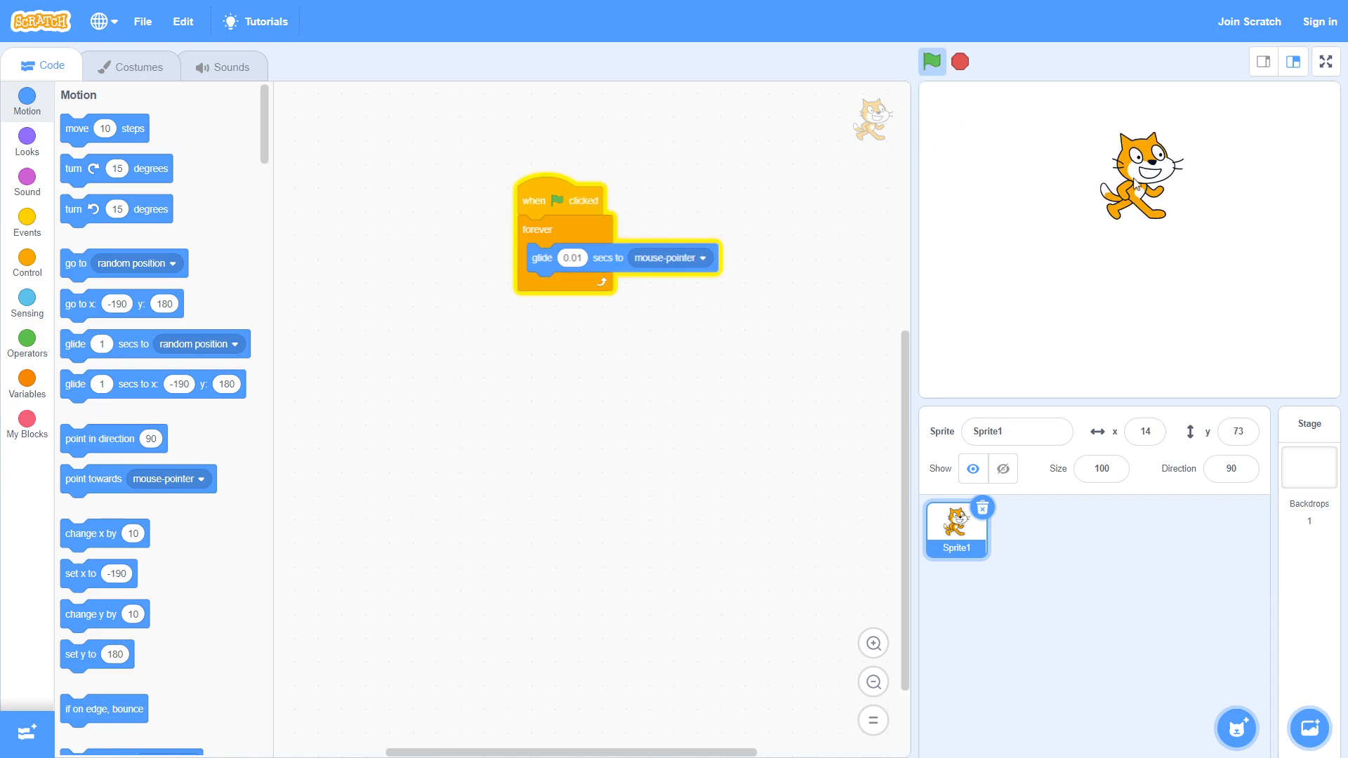
mouse_move(1123, 273)
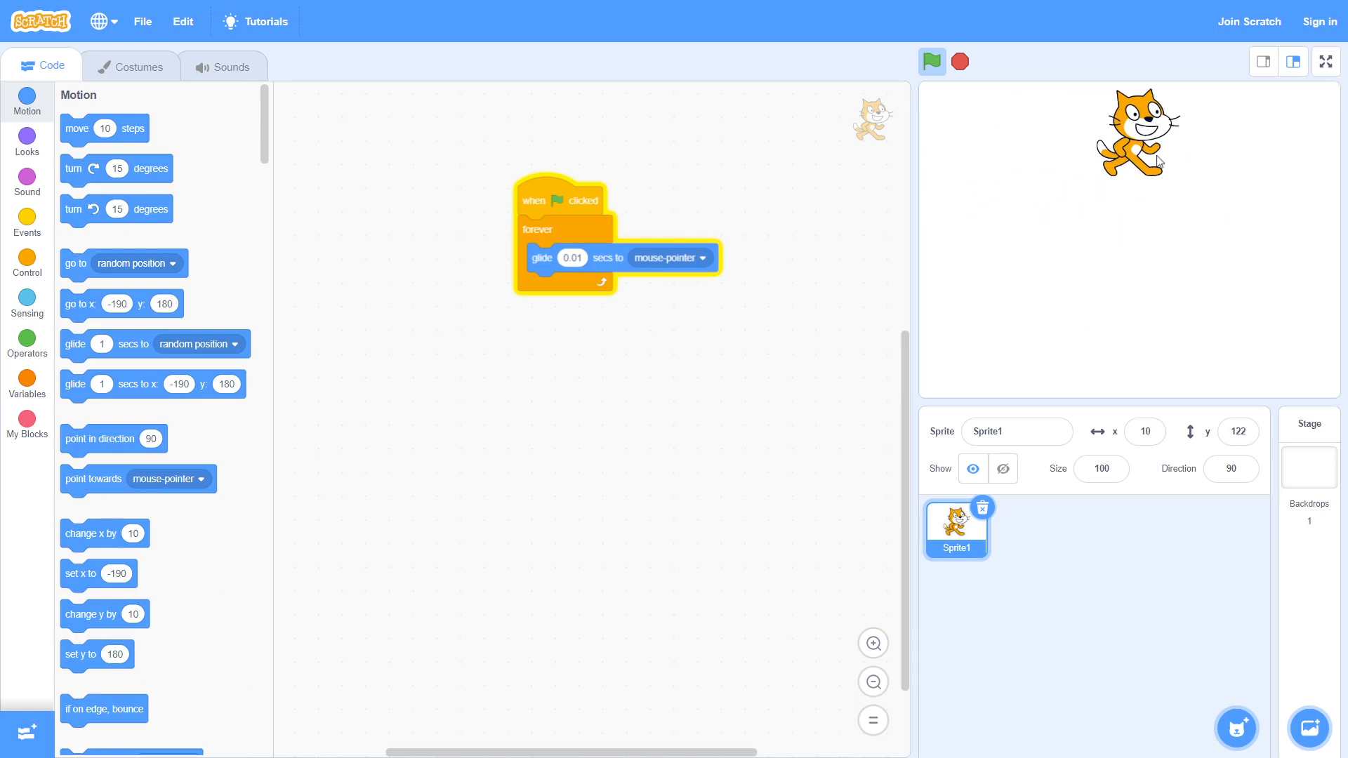
click(931, 60)
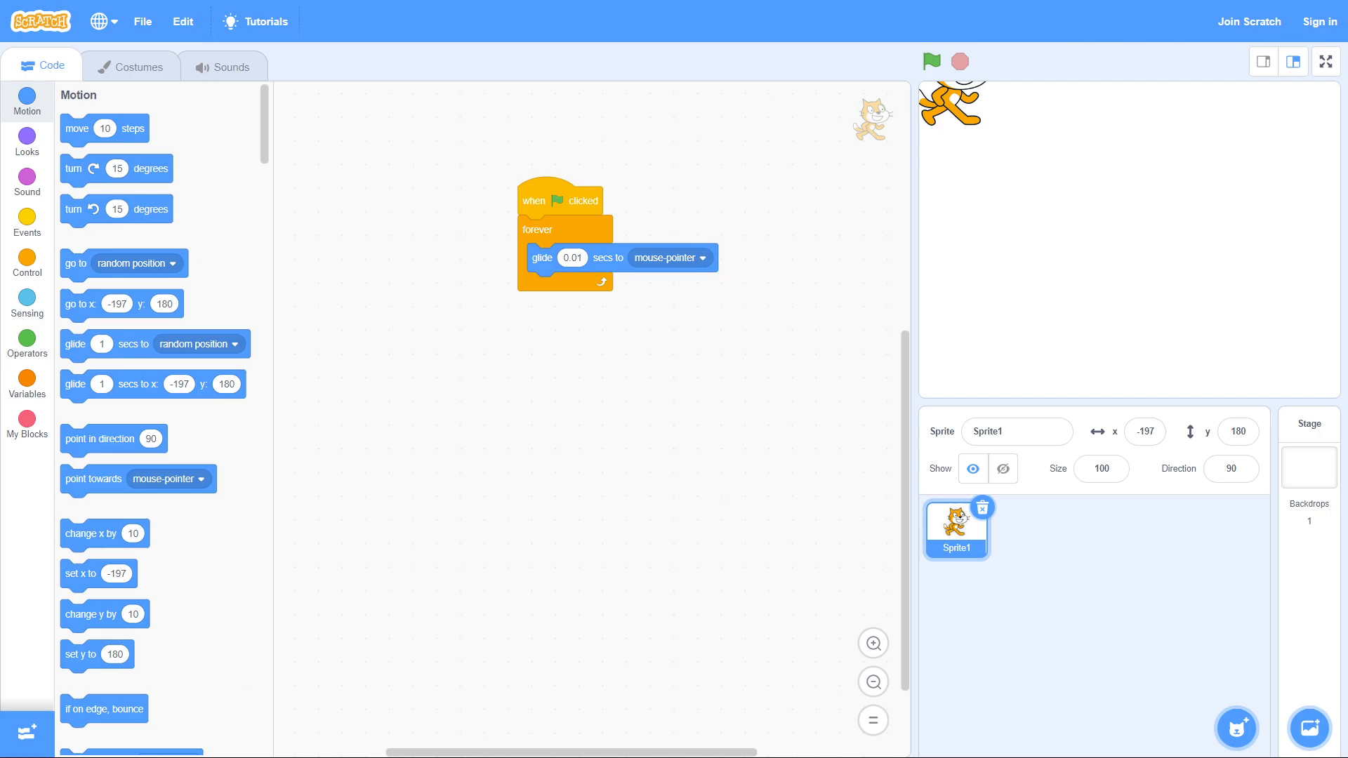